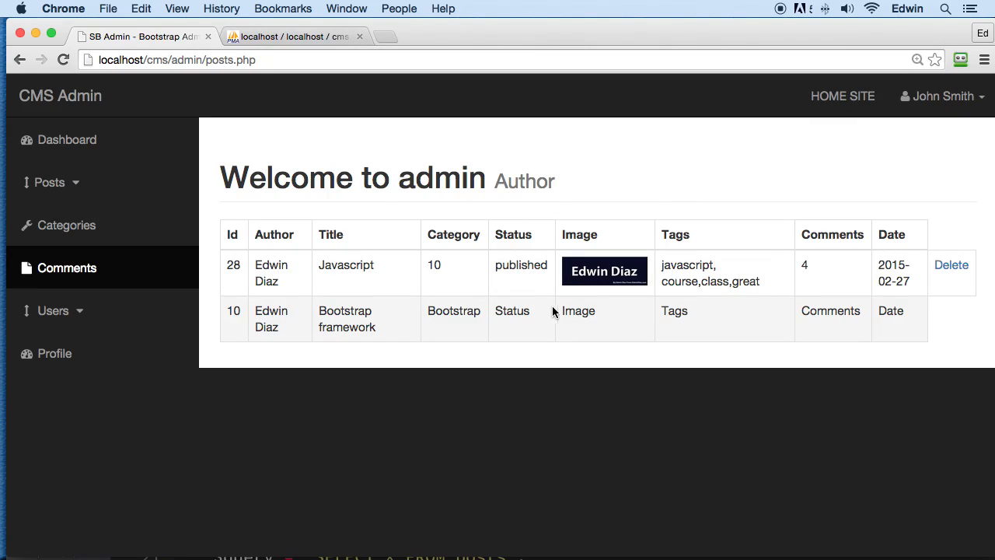
pyautogui.moveTo(190, 207)
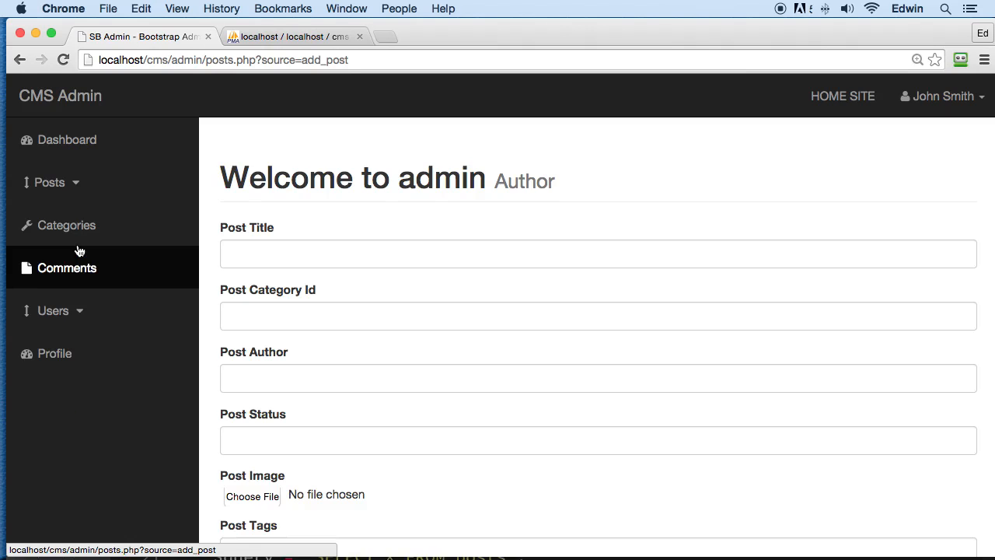
# - Create a new file named edit_post.php inside the admin includes folder
pyautogui.click(49, 182)
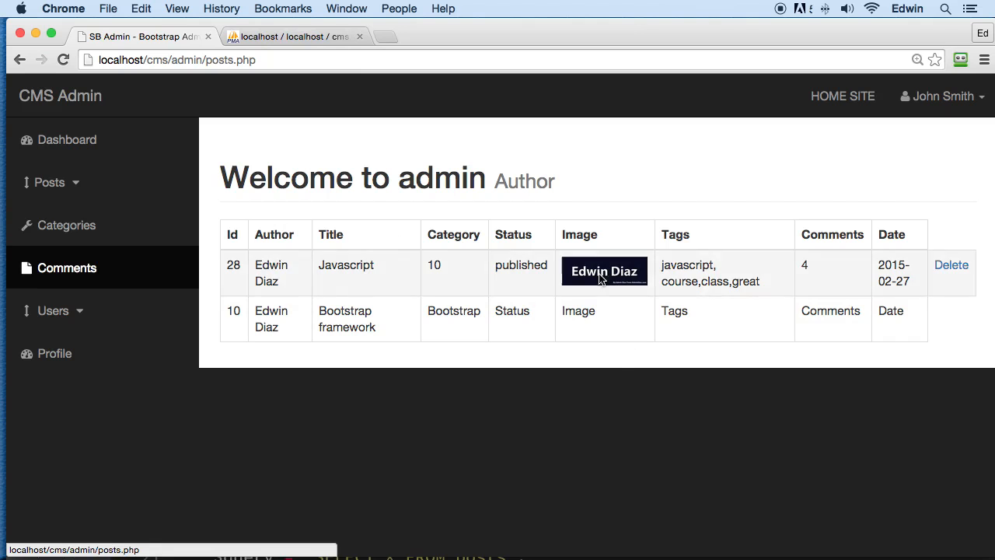
pyautogui.moveTo(693, 245)
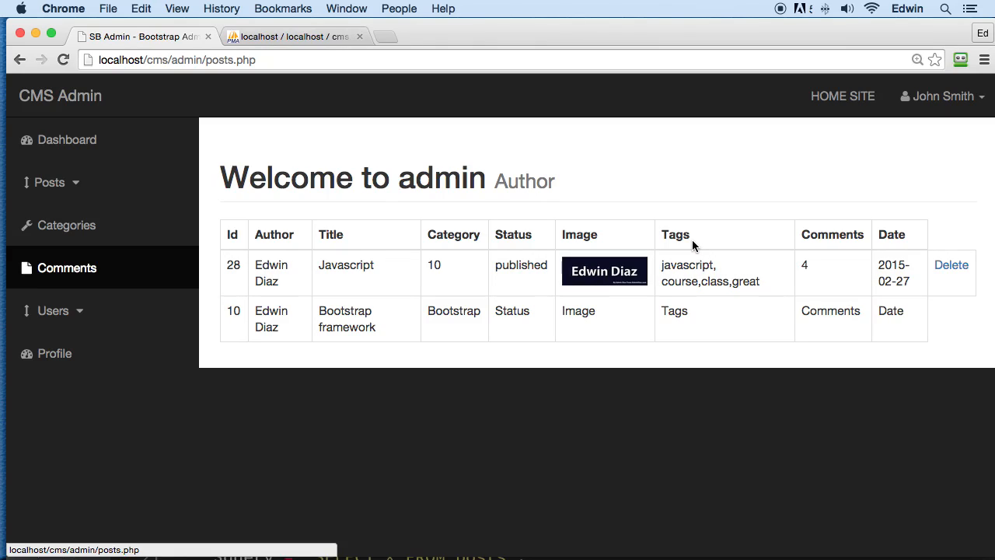
pyautogui.moveTo(707, 157)
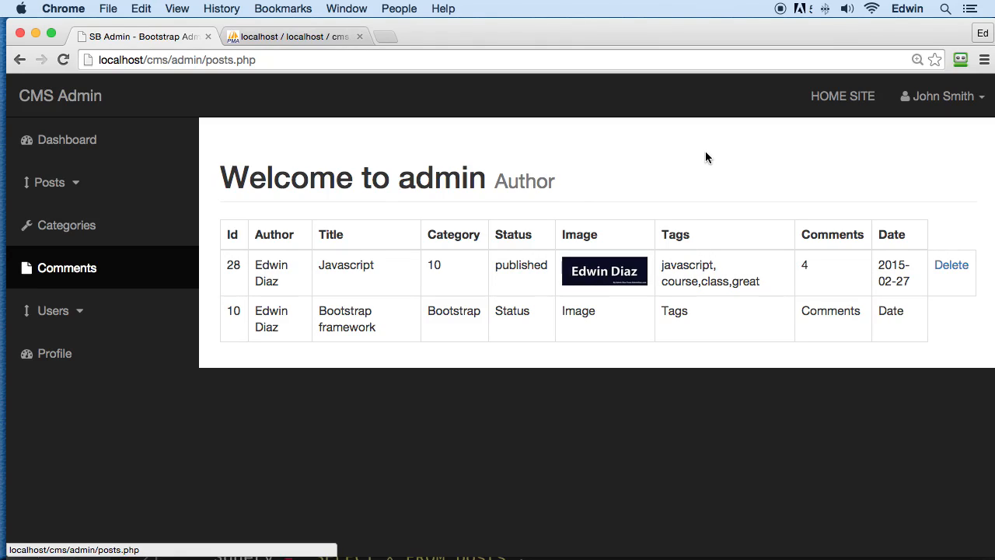
pyautogui.moveTo(258, 317)
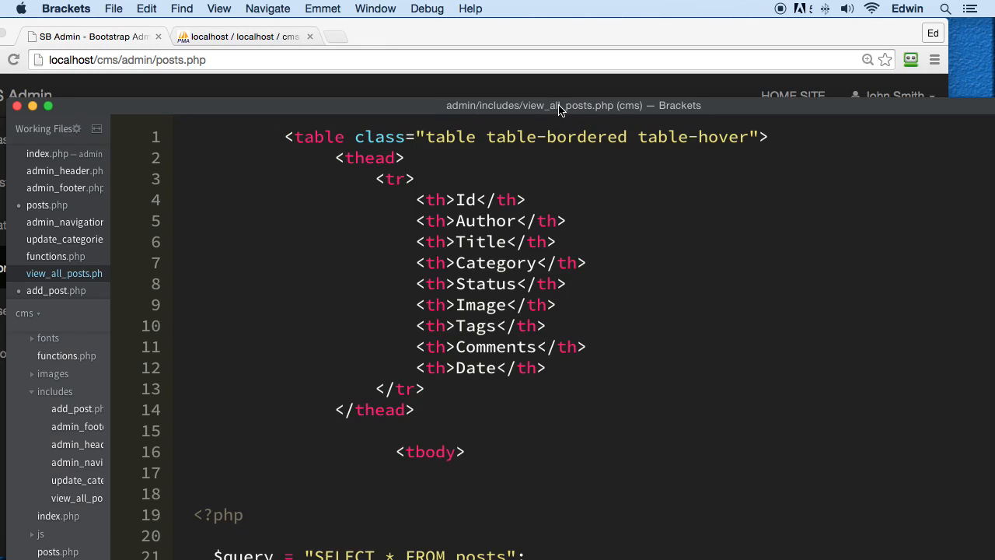
pyautogui.scroll(-3)
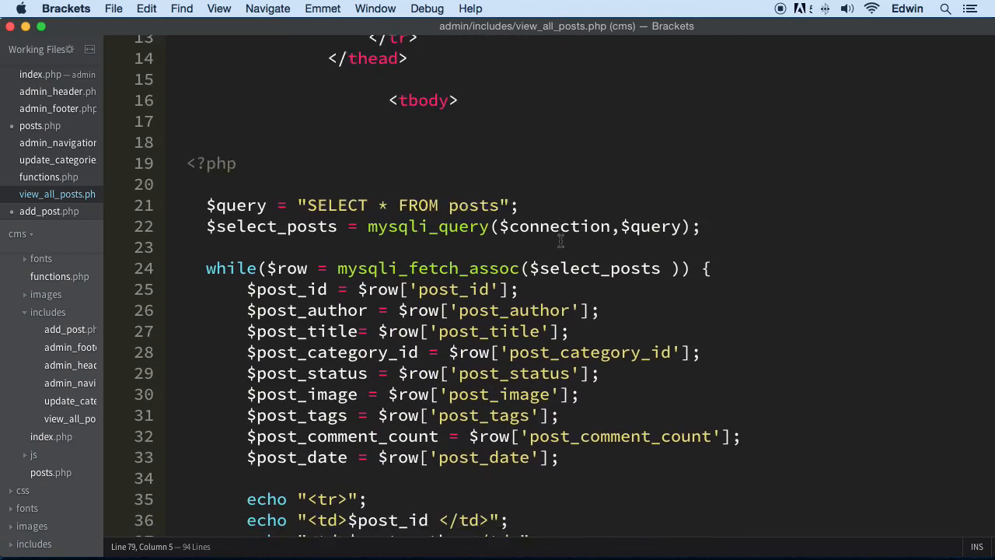
pyautogui.scroll(-3)
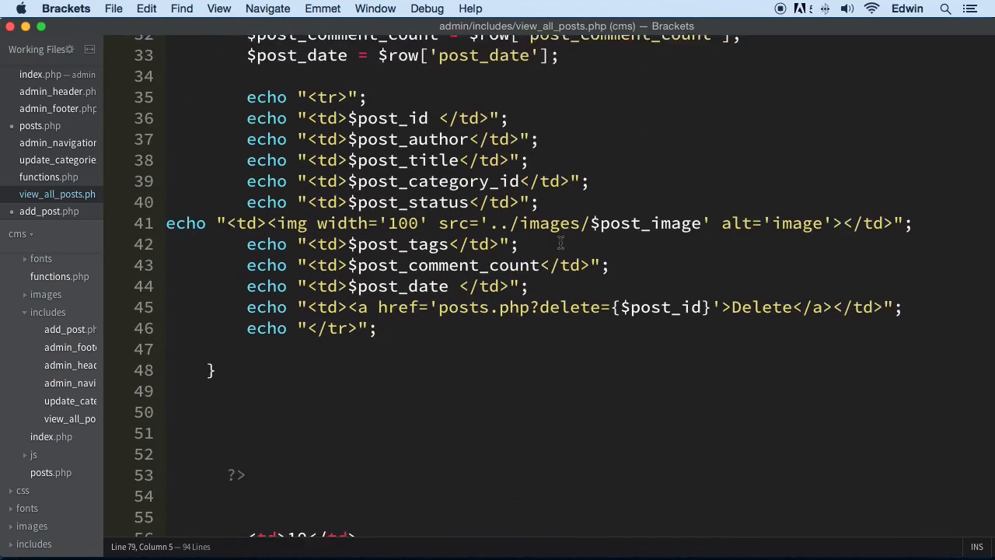
pyautogui.scroll(-3)
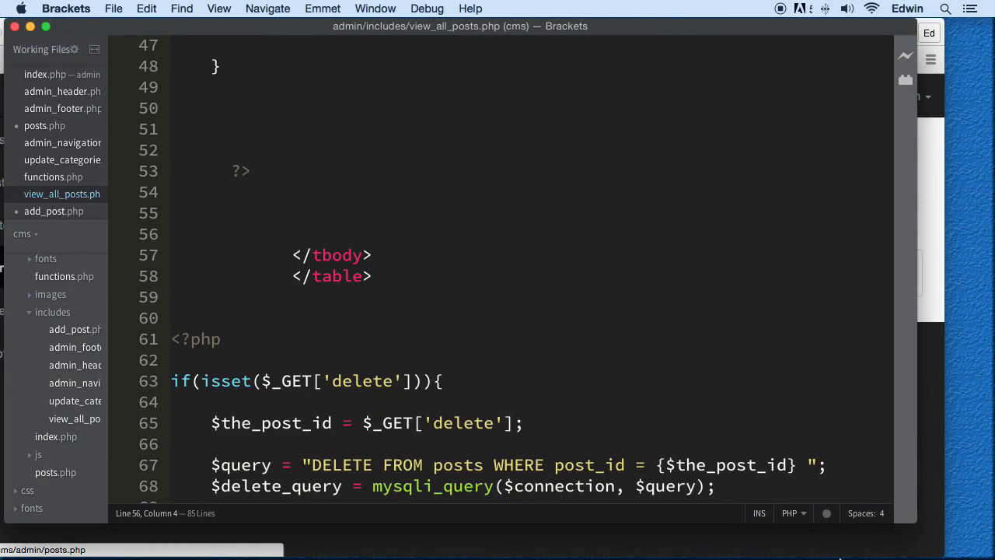
pyautogui.scroll(-3)
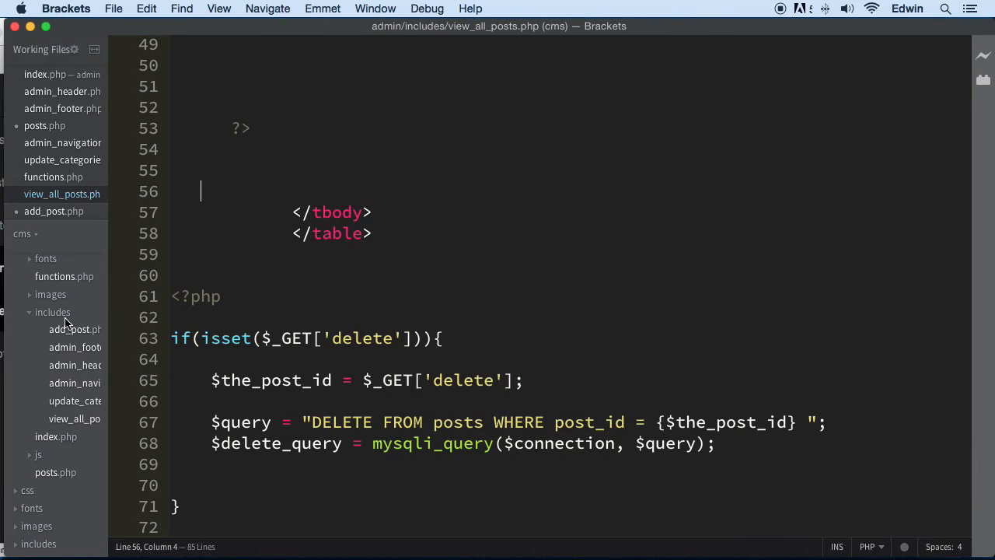
pyautogui.click(34, 259)
pyautogui.write('edit_post.ph')
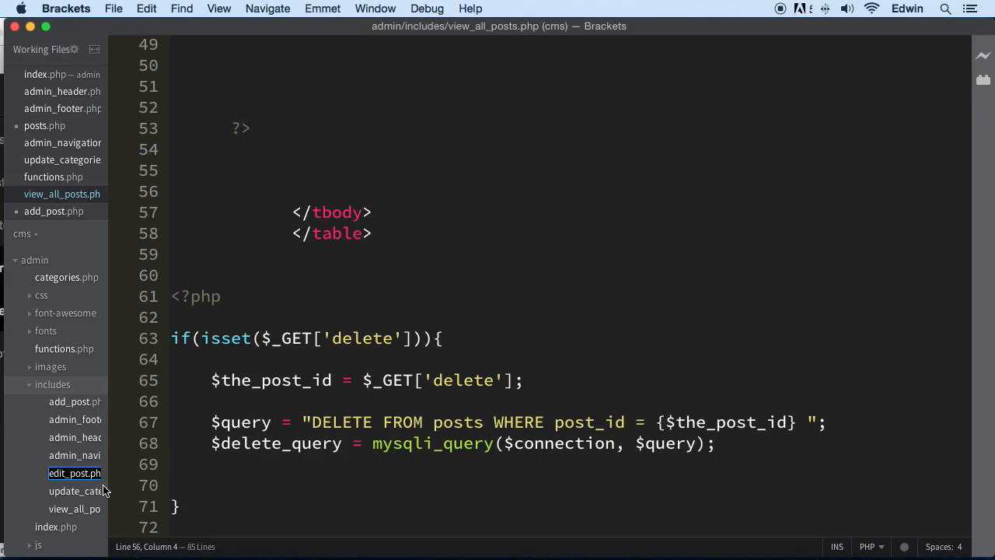
pyautogui.moveTo(365, 339)
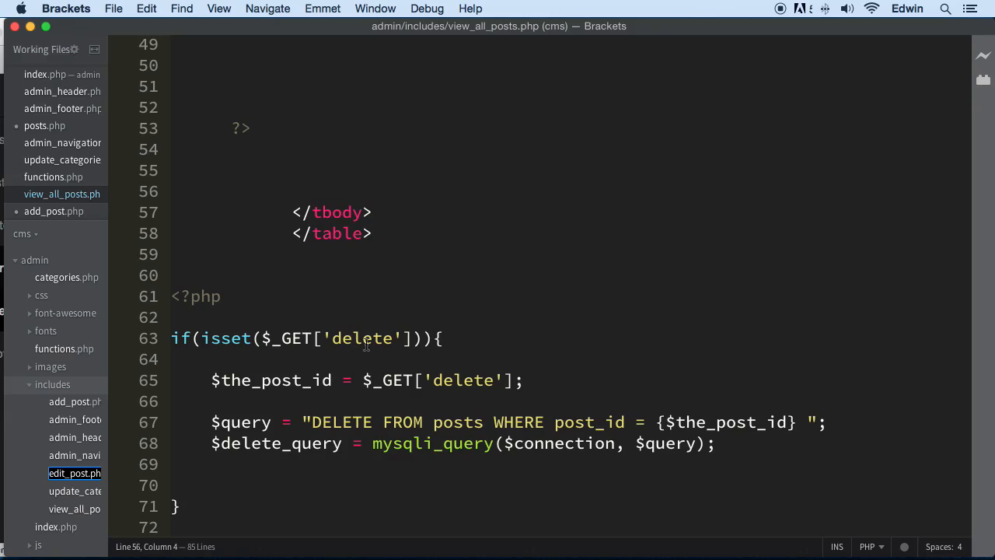
# - Copy the Post Title, Category Id, Author and Status form from add_post.php into edit_post.php
pyautogui.click(74, 472)
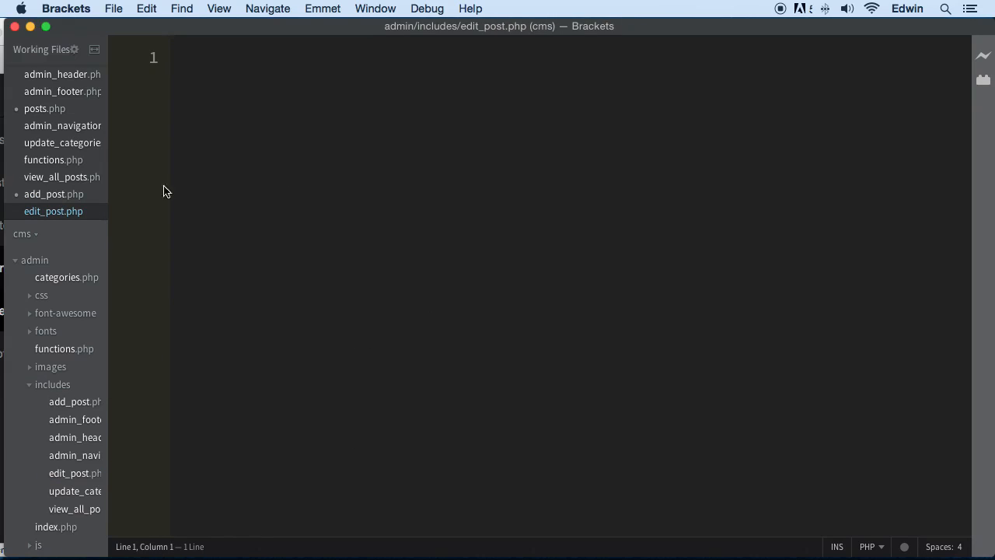
pyautogui.click(53, 193)
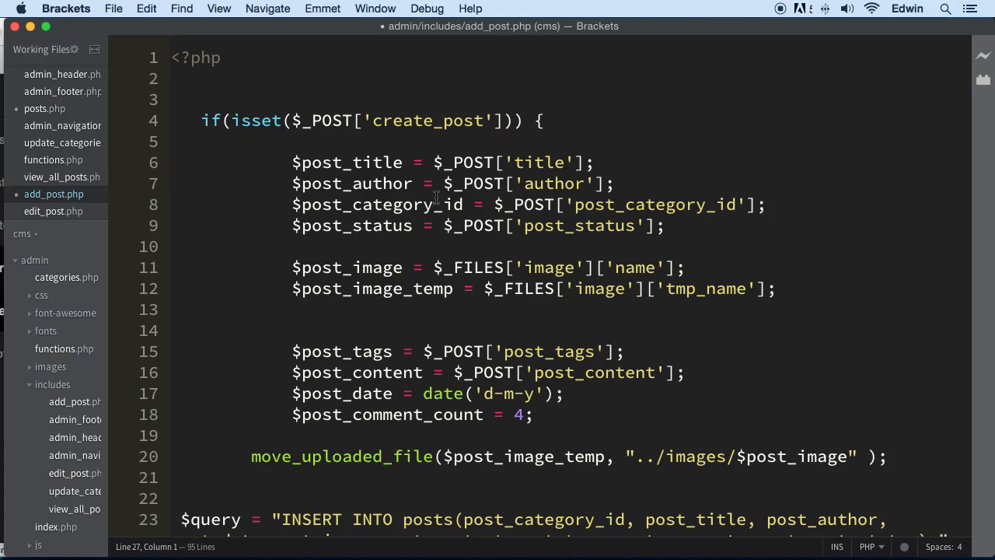
pyautogui.scroll(-3)
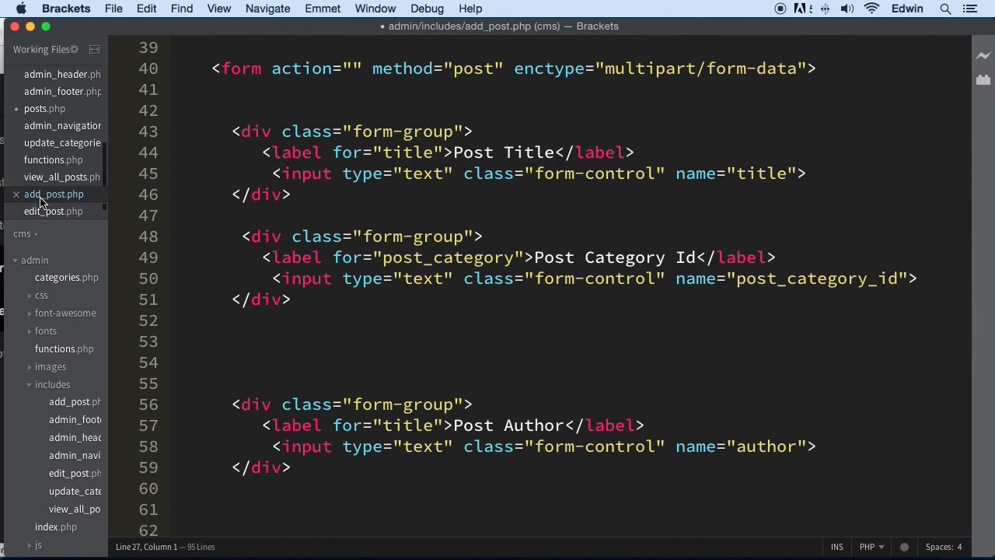
pyautogui.scroll(-3)
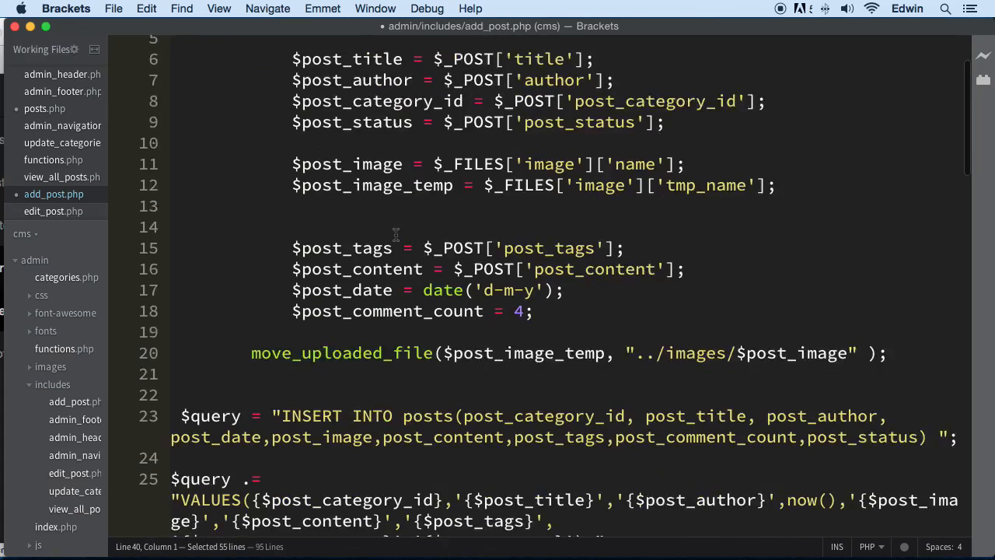
pyautogui.scroll(-3)
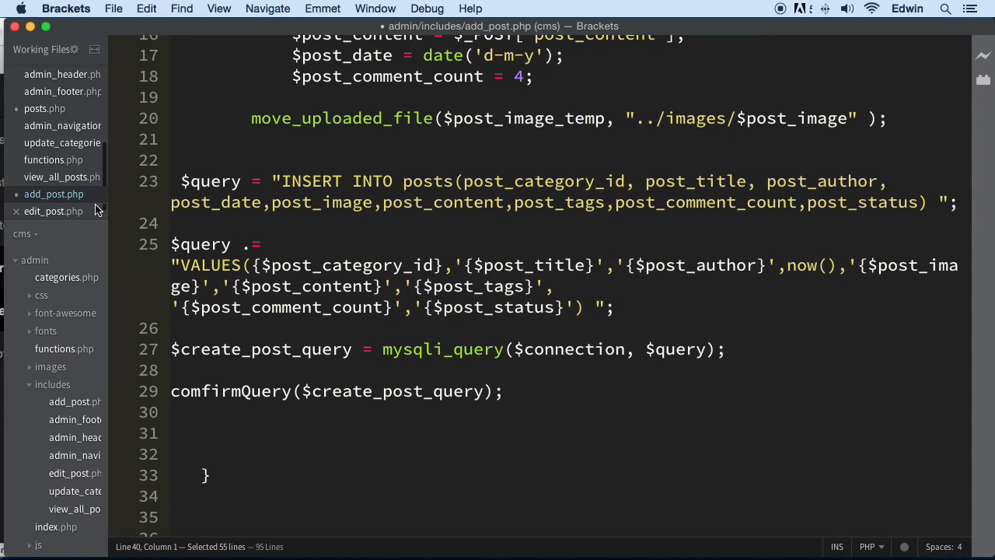
pyautogui.click(53, 212)
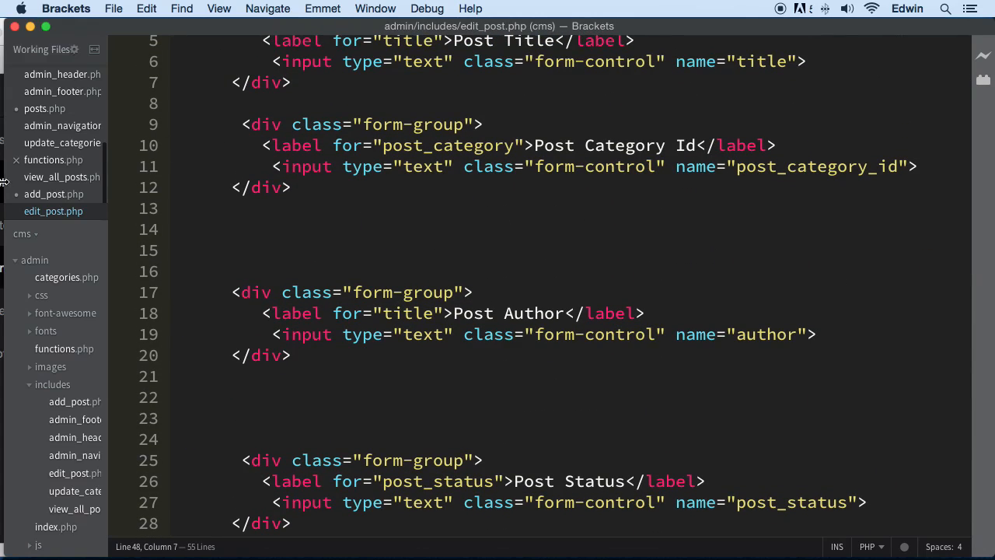
pyautogui.click(62, 177)
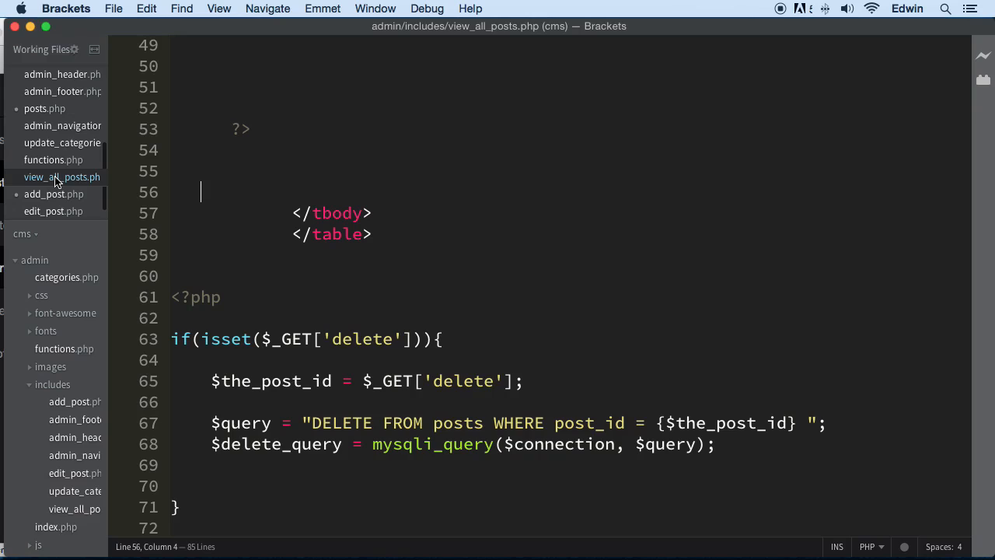
# - In posts.php, rename the switch case '100' to 'edit_post'
pyautogui.scroll(3)
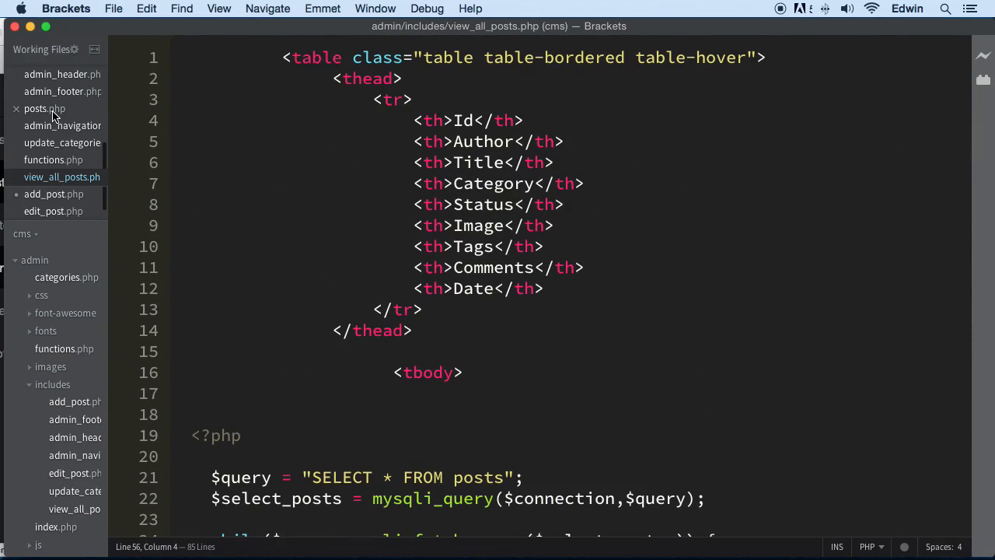
pyautogui.click(43, 108)
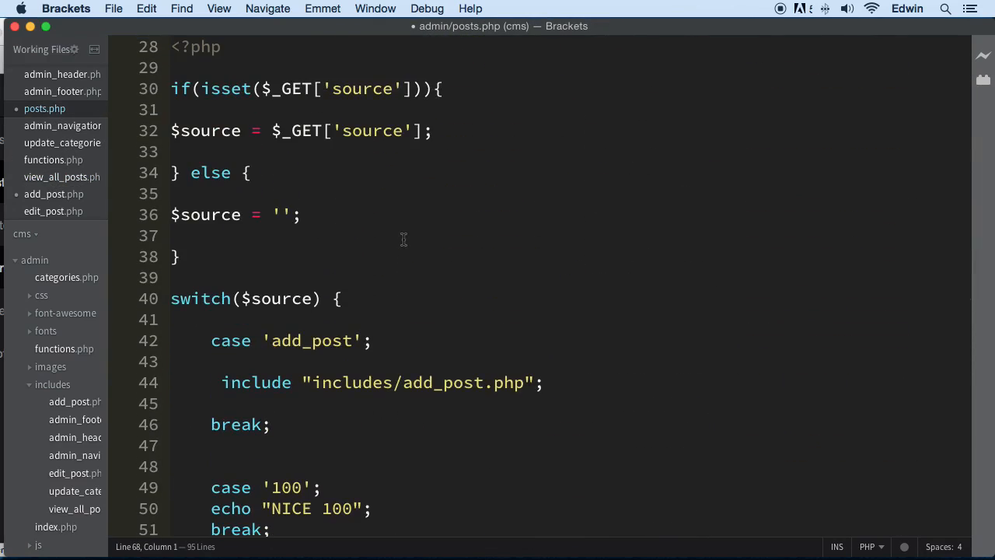
pyautogui.moveTo(290, 445)
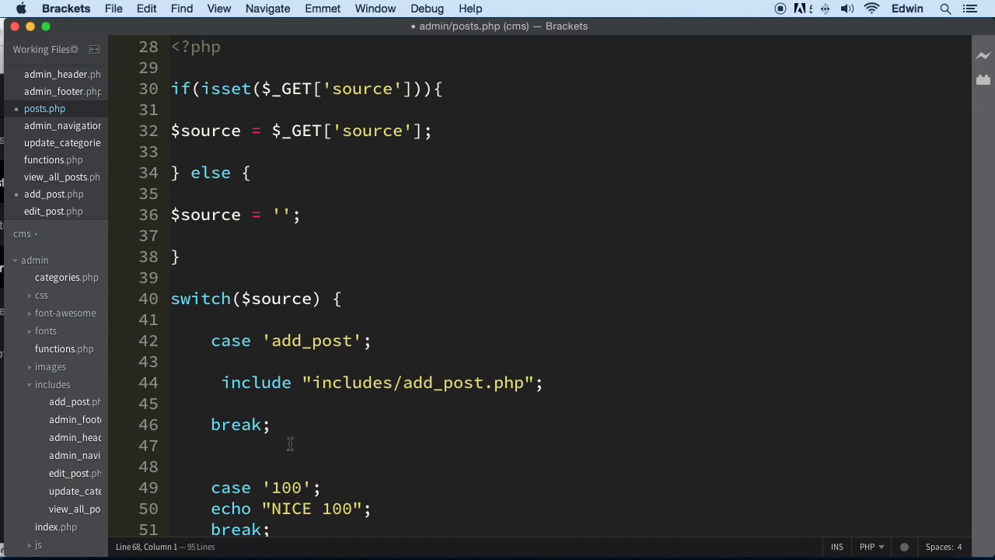
pyautogui.scroll(-3)
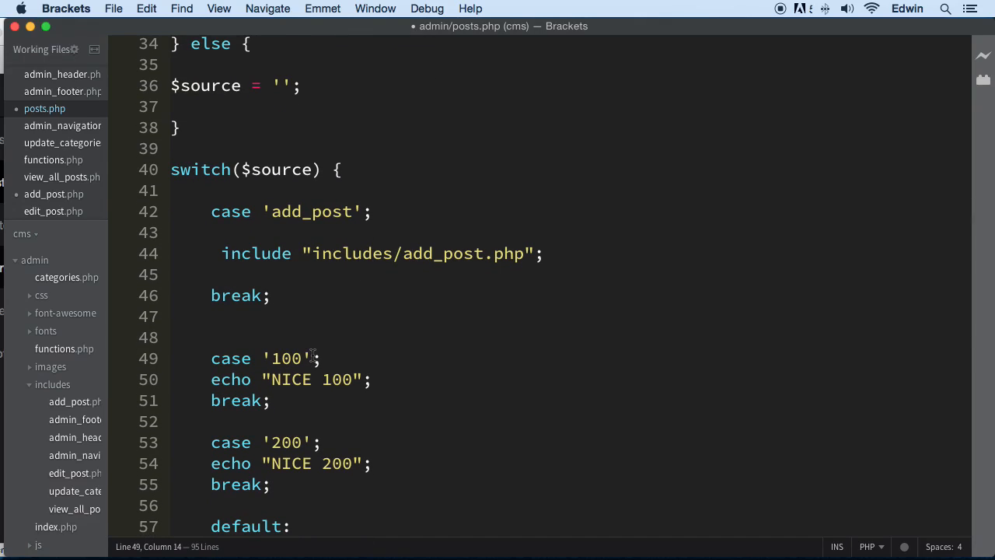
pyautogui.press('Backspace')
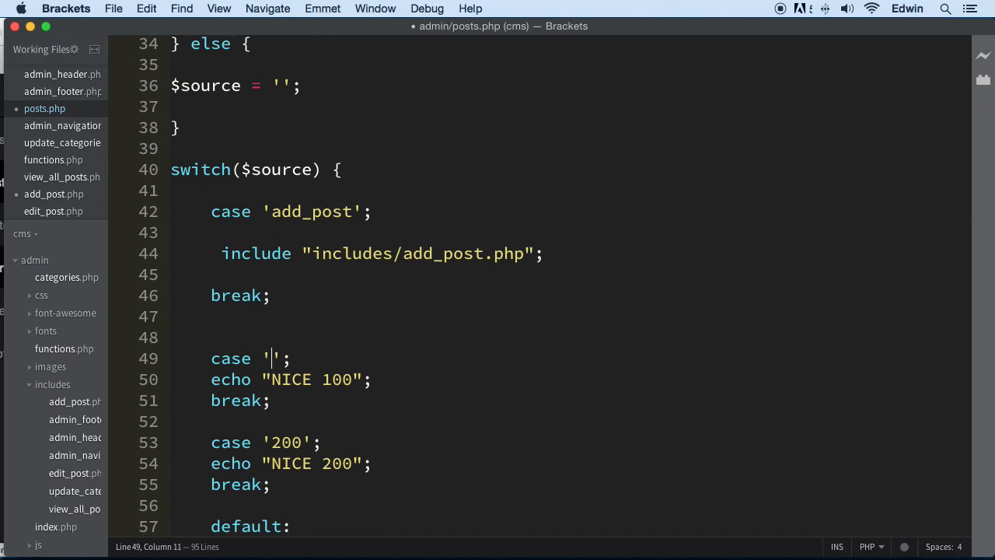
pyautogui.write('edit_pos')
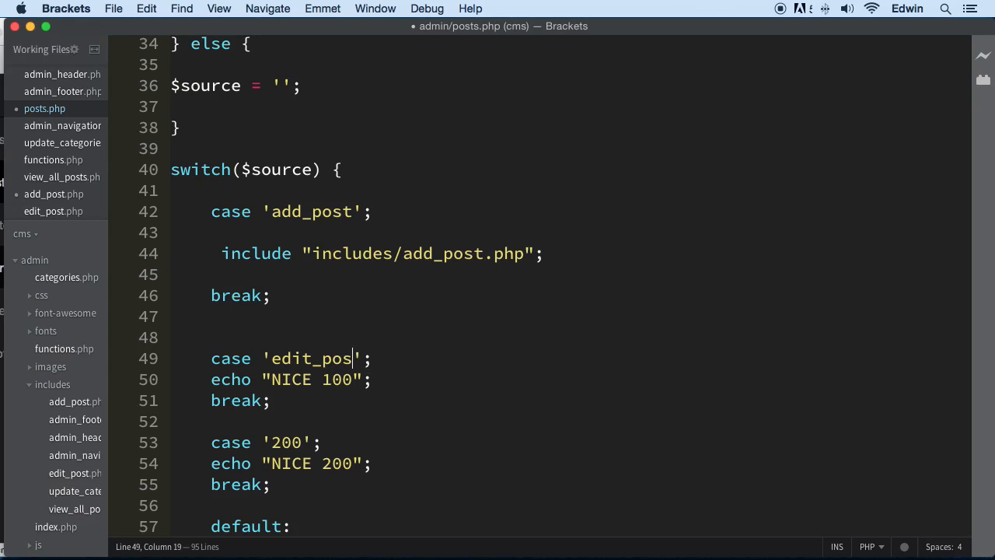
pyautogui.write('t')
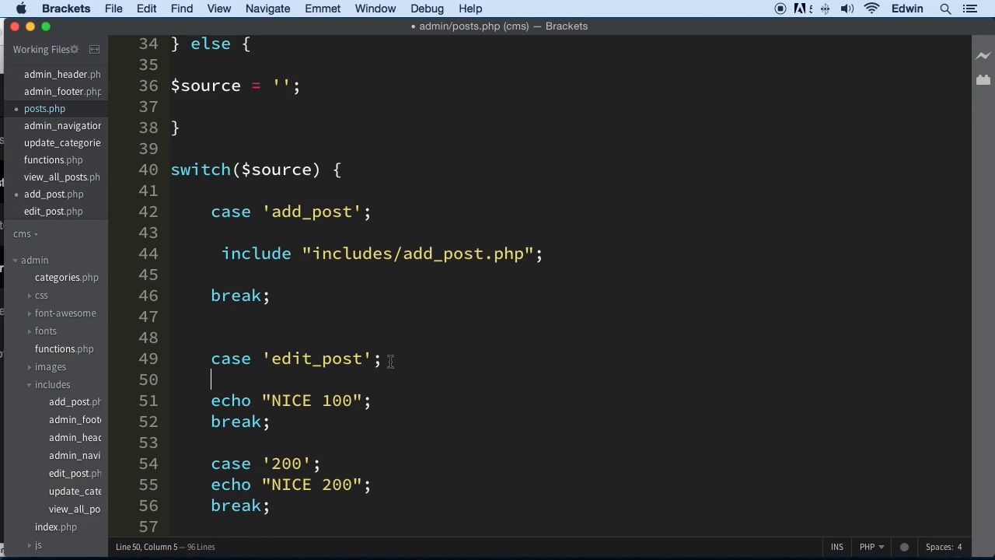
pyautogui.moveTo(379, 374)
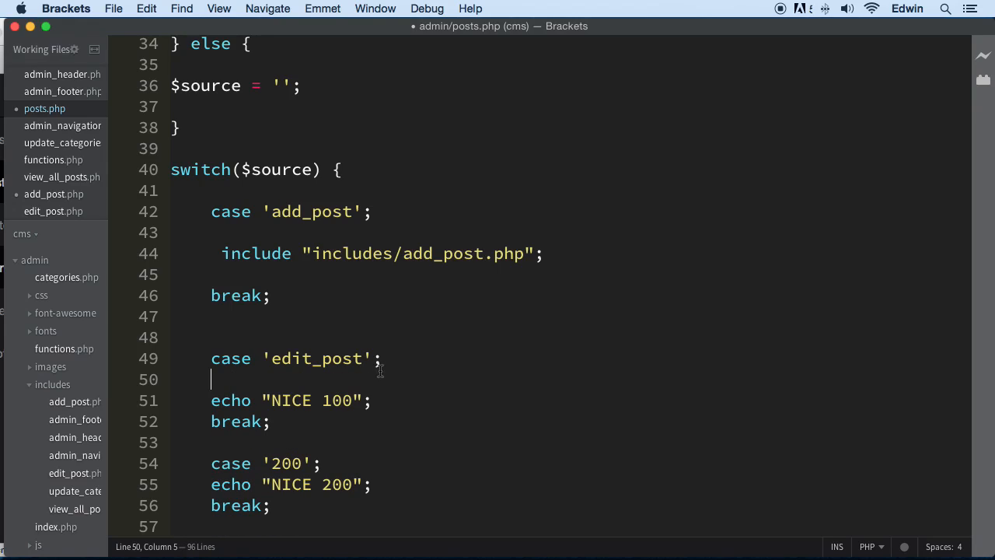
# - Make the edit_post case include "includes/edit_post.php" and save posts.php
pyautogui.moveTo(289, 254); pyautogui.dragTo(544, 254)
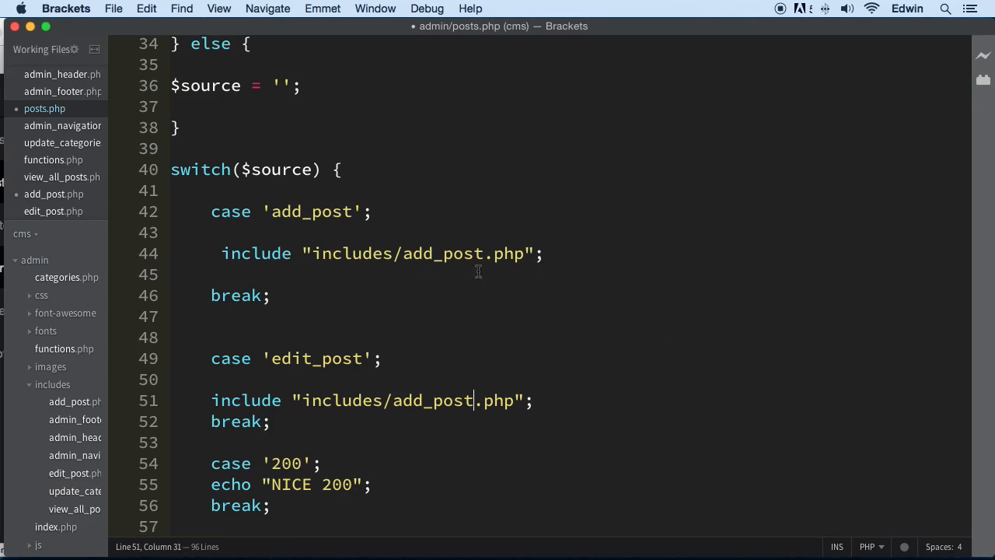
pyautogui.moveTo(482, 297)
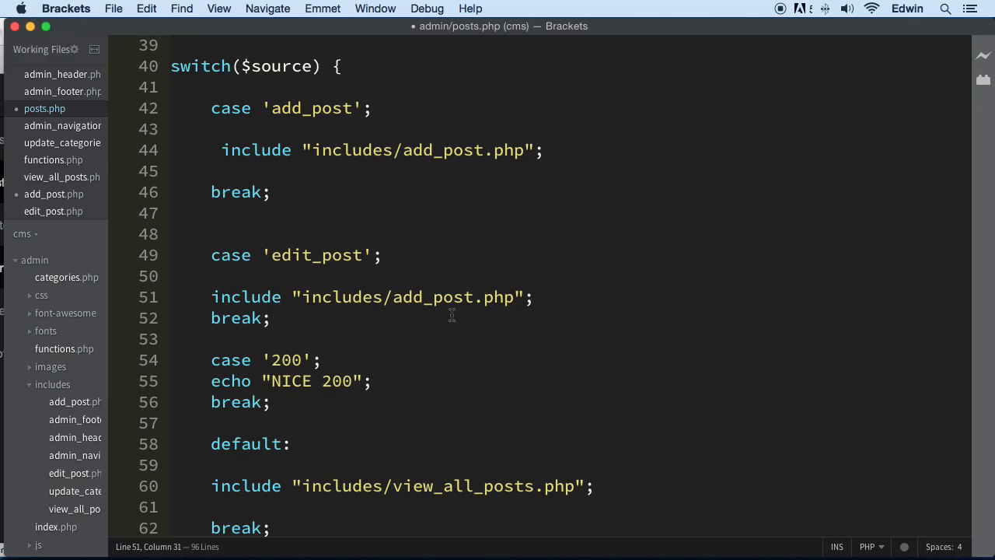
pyautogui.press('Backspace')
pyautogui.write('edit')
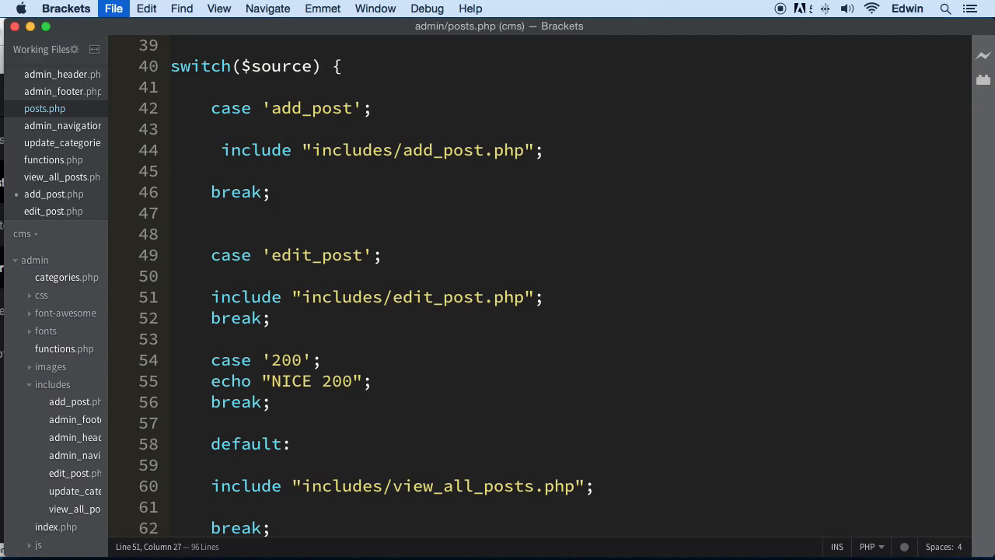
pyautogui.moveTo(598, 28)
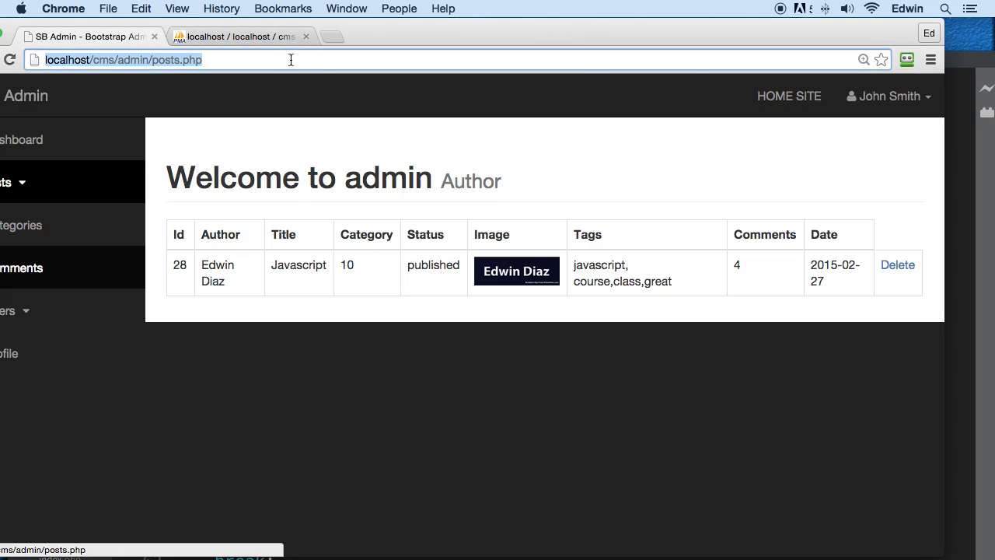
# - Load posts.php?source=edit_post in Chrome and review the empty edit post form
pyautogui.write('?so')
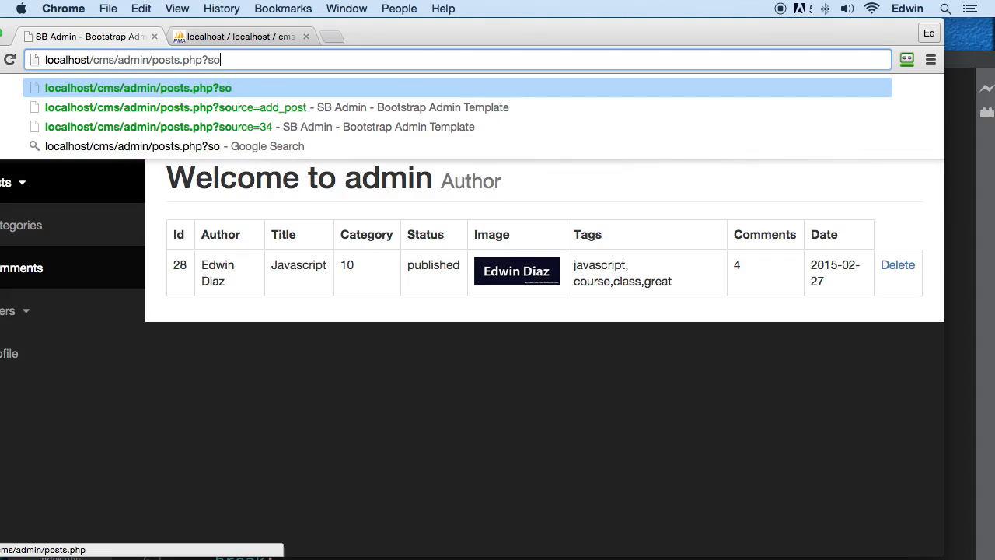
pyautogui.write('urce=')
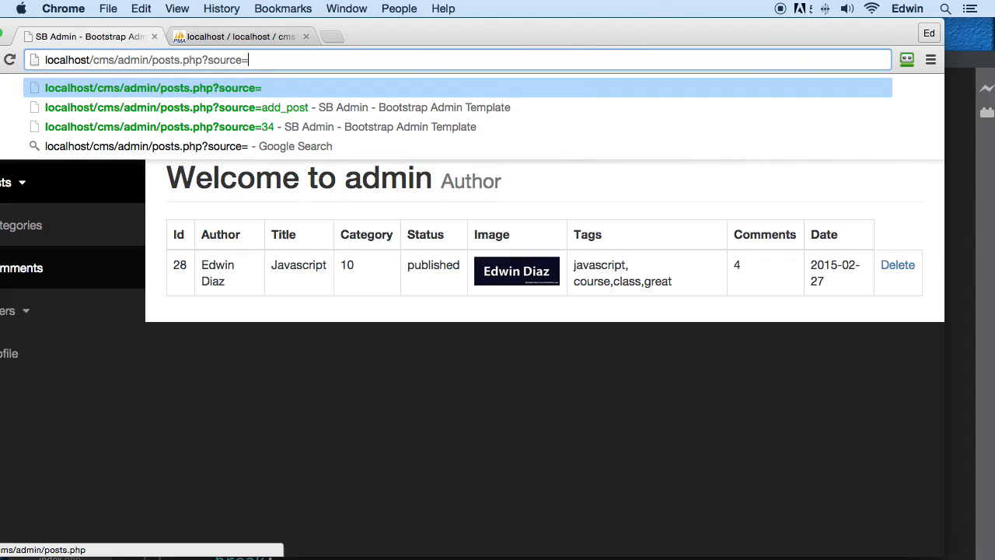
pyautogui.write('edit_post')
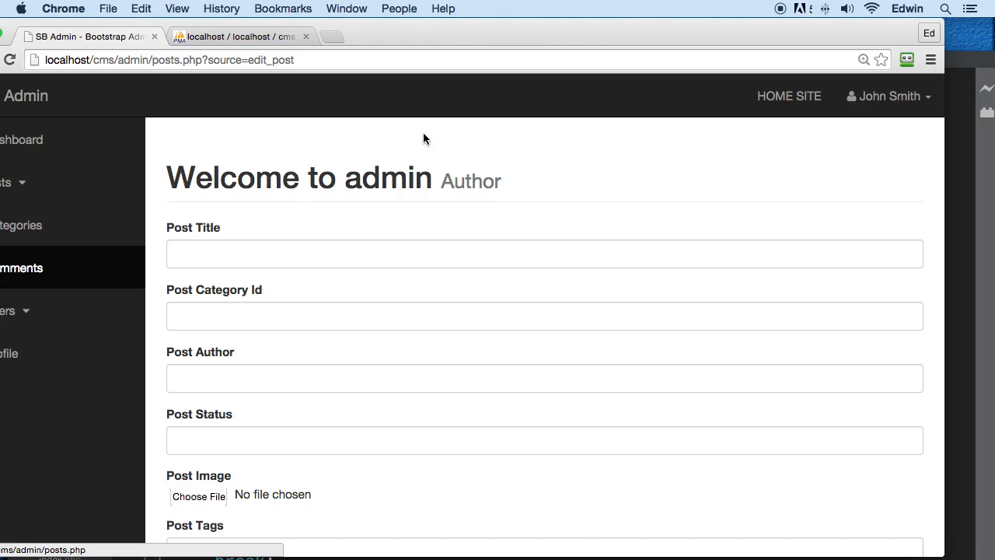
pyautogui.scroll(-3)
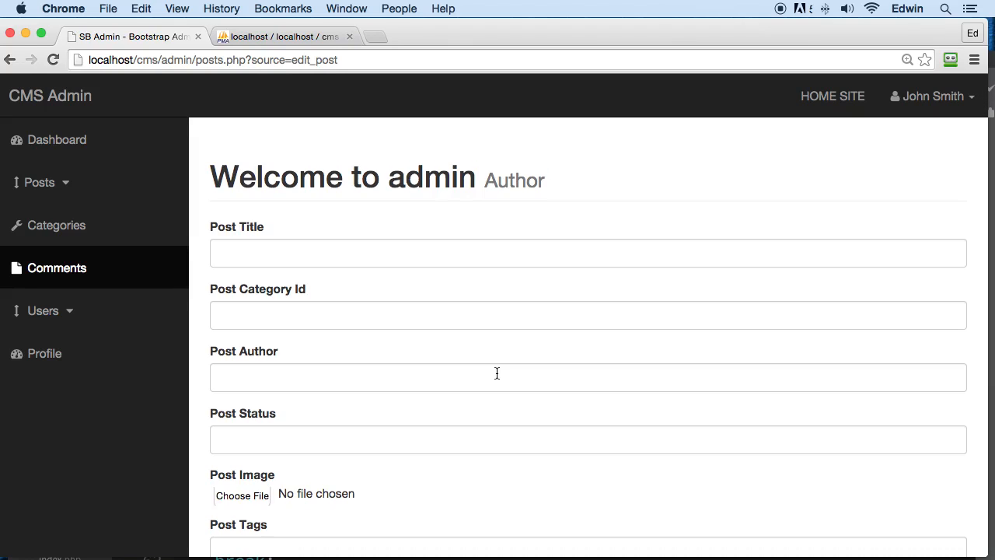
pyautogui.scroll(-3)
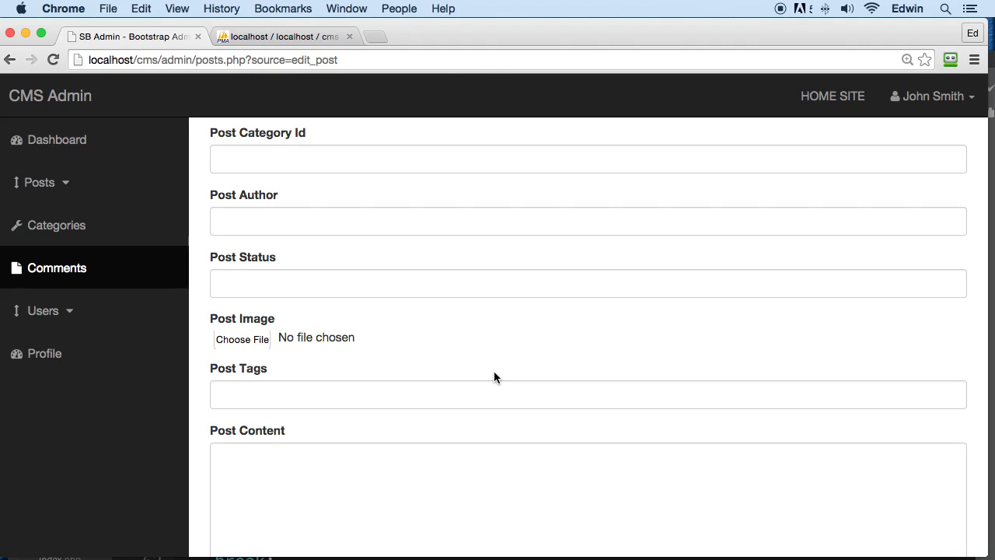